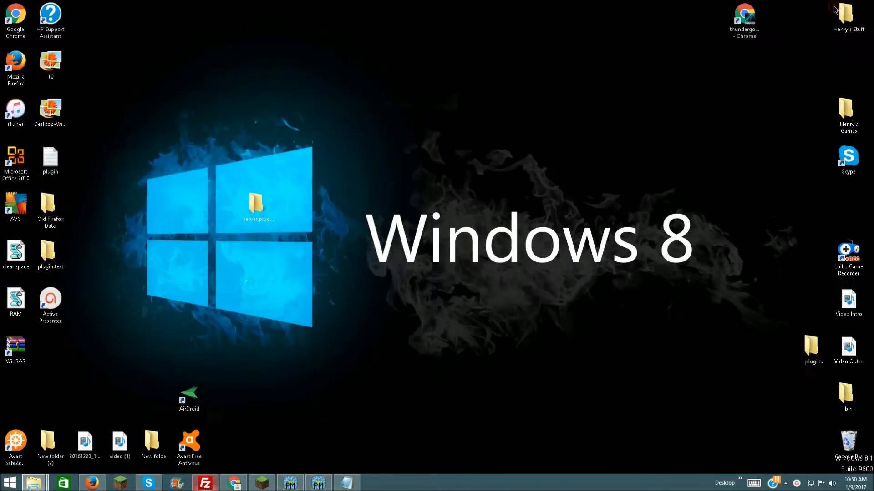
# Restore the BlueLight server console and the second PocketMine console from the taskbar
pyautogui.click(319, 482)
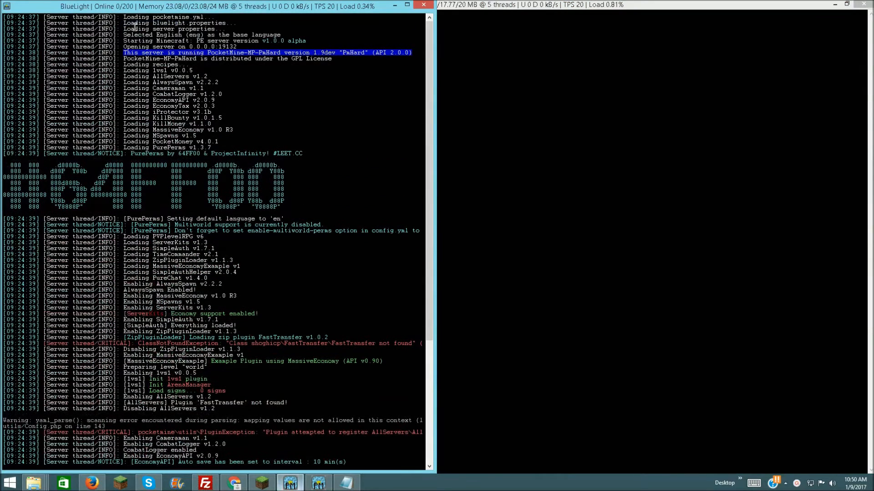
pyautogui.doubleClick(284, 40)
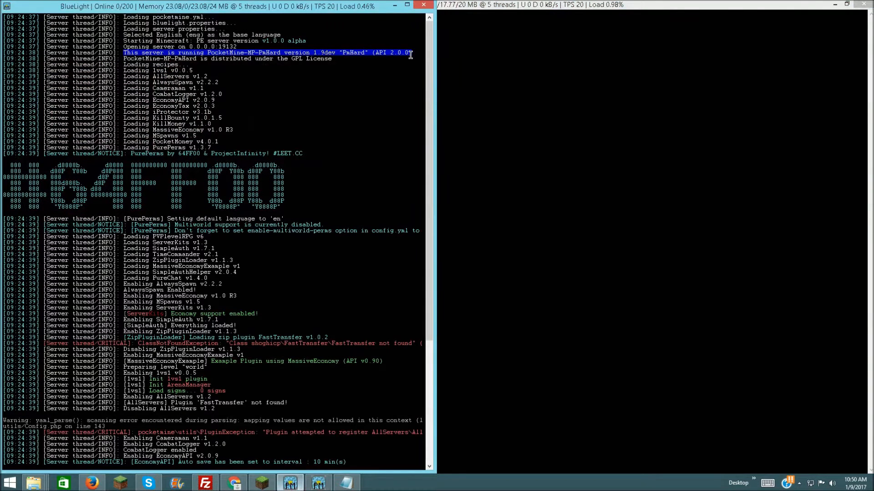
pyautogui.moveTo(405, 78)
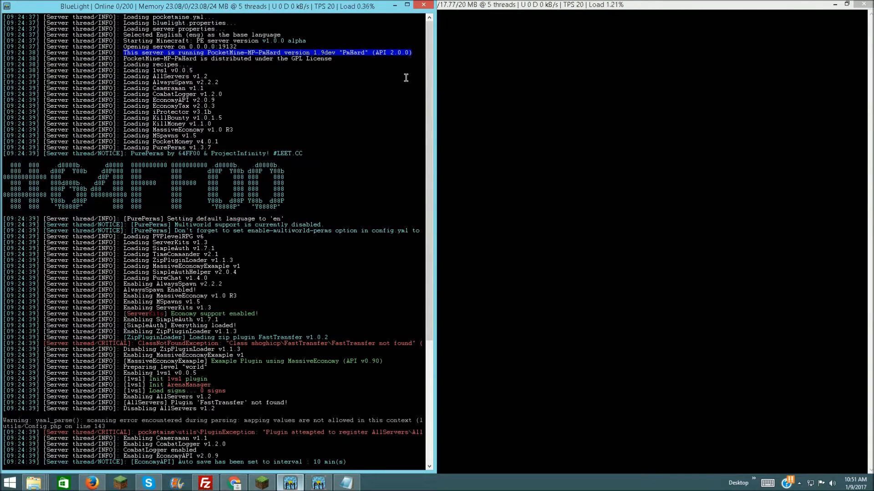
pyautogui.moveTo(361, 60)
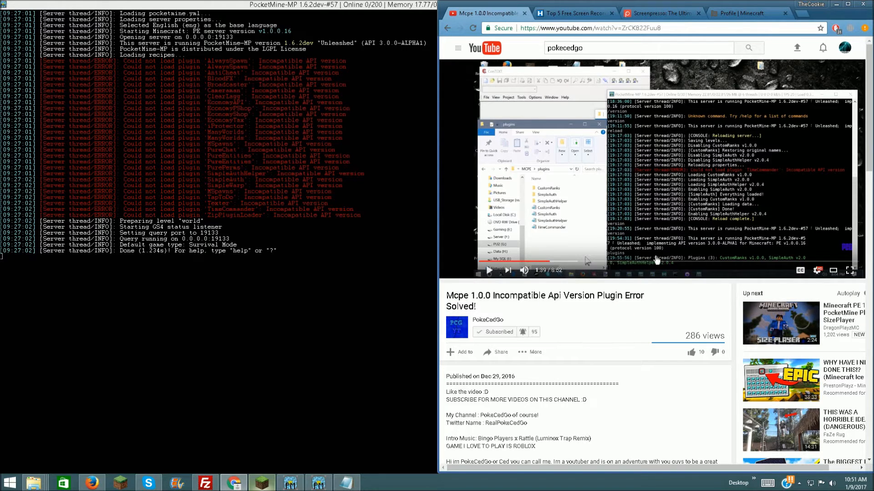
pyautogui.moveTo(821, 176)
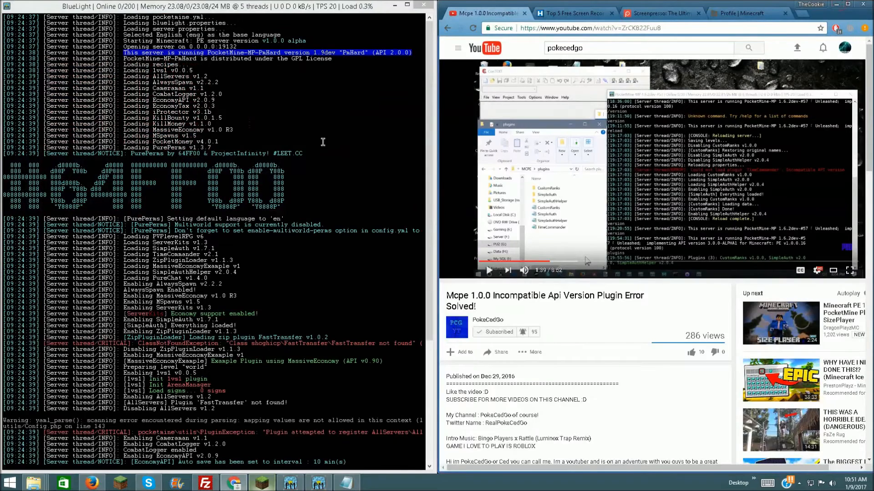
# Show the server.plugins folder, peek inside the Pocketmine-MP phar in Notepad, then close Notepad
pyautogui.click(395, 6)
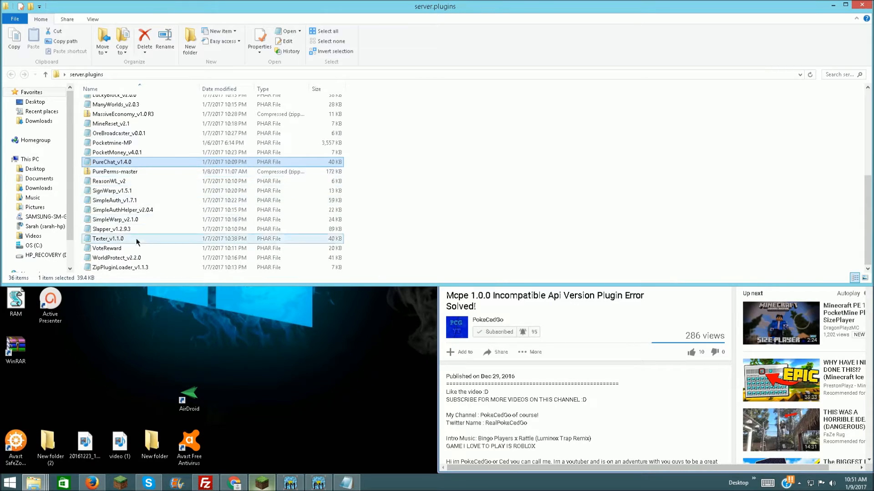
pyautogui.doubleClick(111, 142)
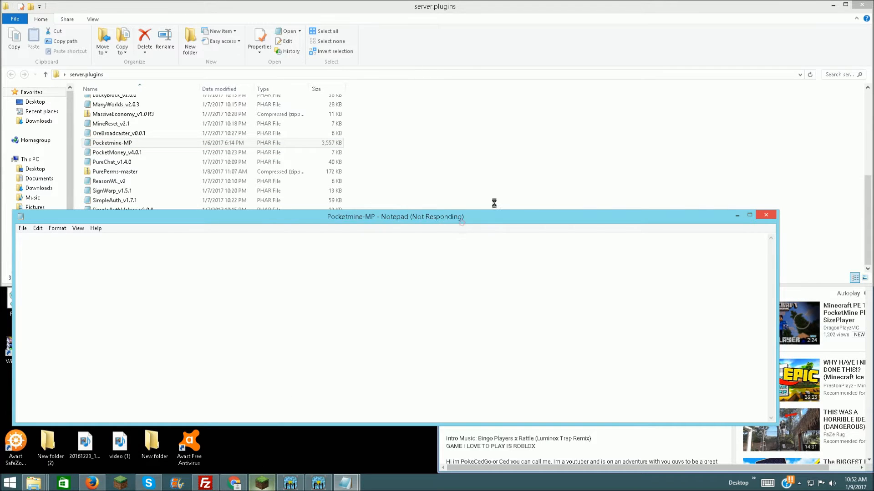
pyautogui.click(749, 215)
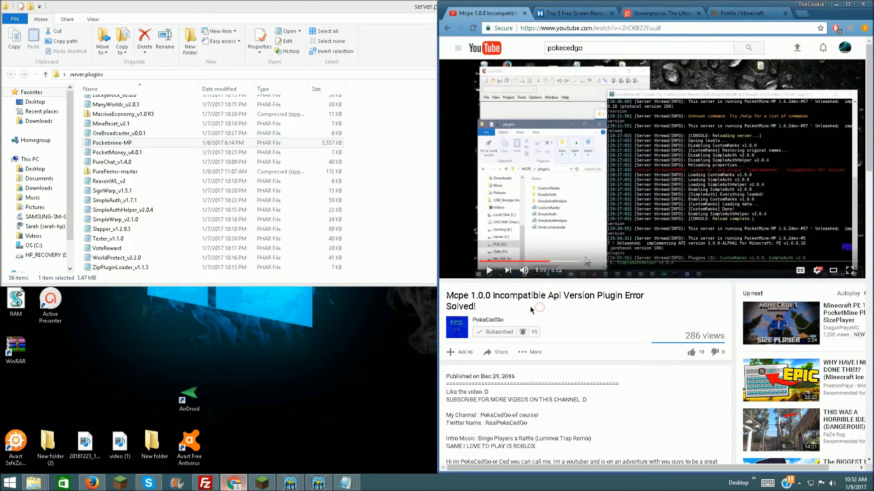
# Widen the server.plugins Explorer window to full screen width, listing its 36 plugins from 1vs1
pyautogui.click(497, 332)
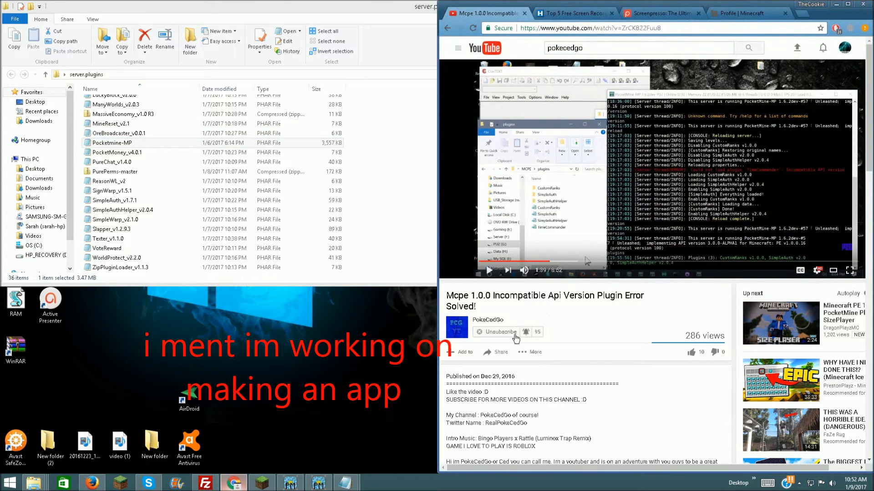
pyautogui.click(499, 333)
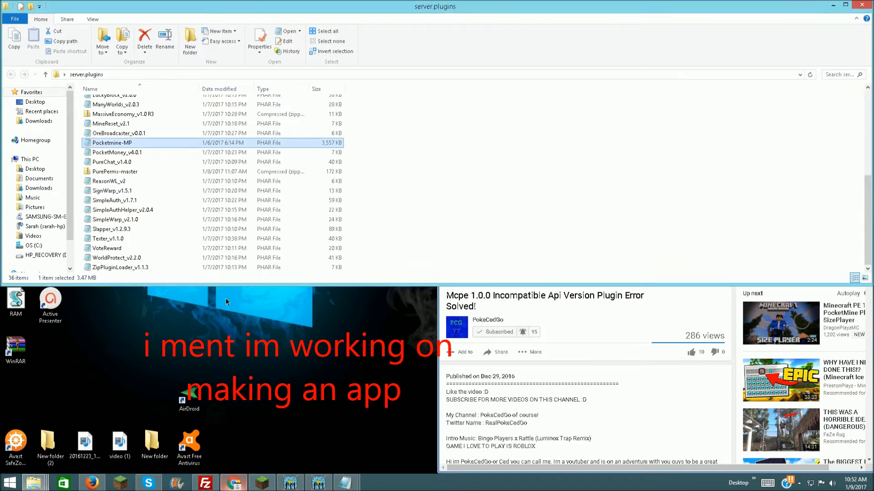
pyautogui.click(189, 397)
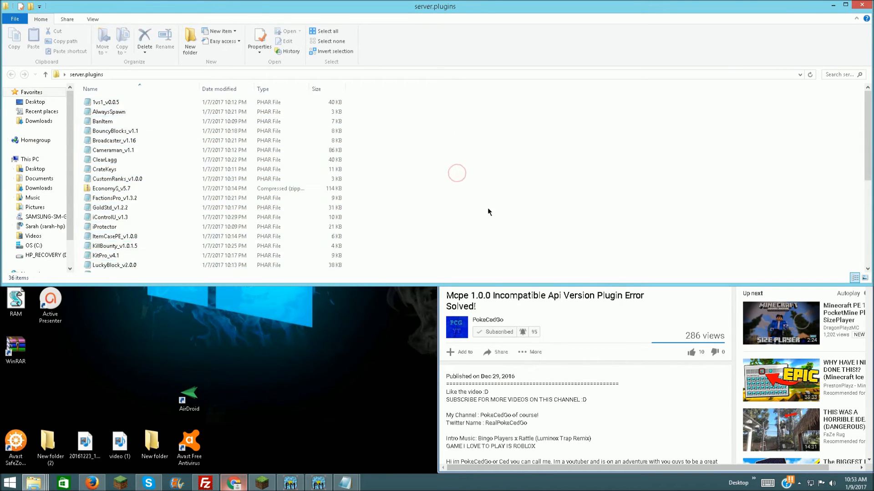
# Bring the YouTube API-error fix video back to the right of the server.plugins folder
pyautogui.click(106, 102)
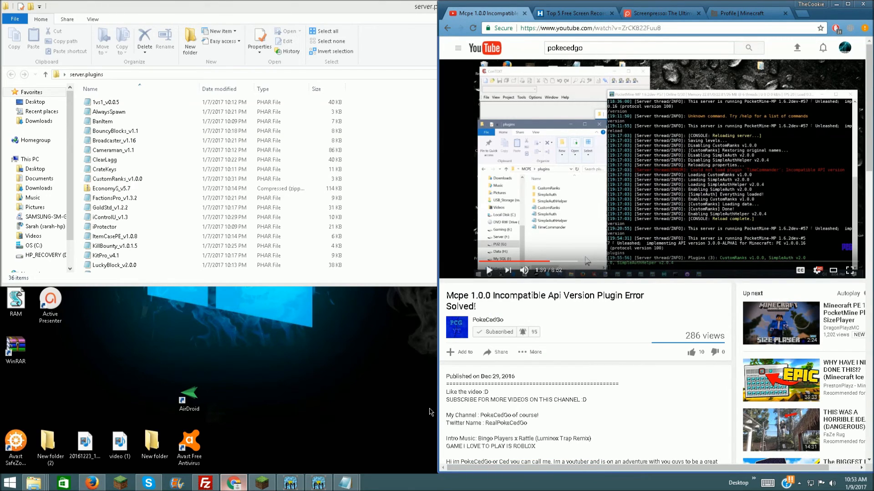
pyautogui.moveTo(340, 421)
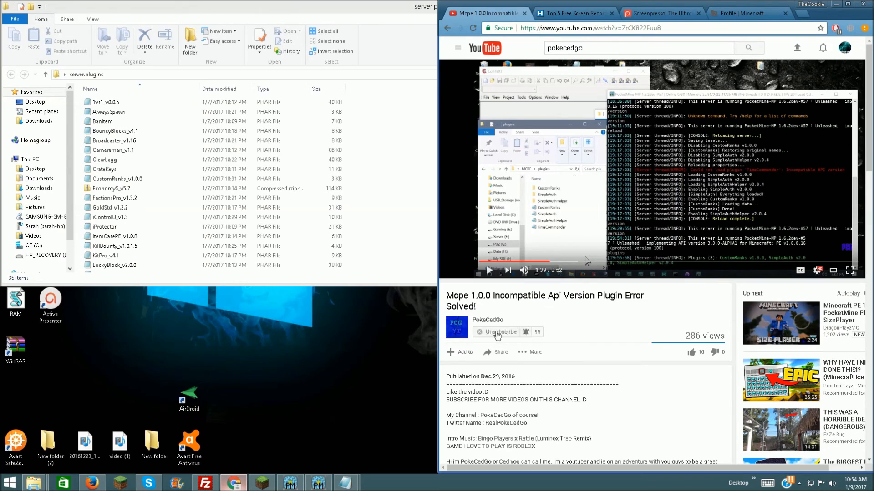
pyautogui.click(499, 332)
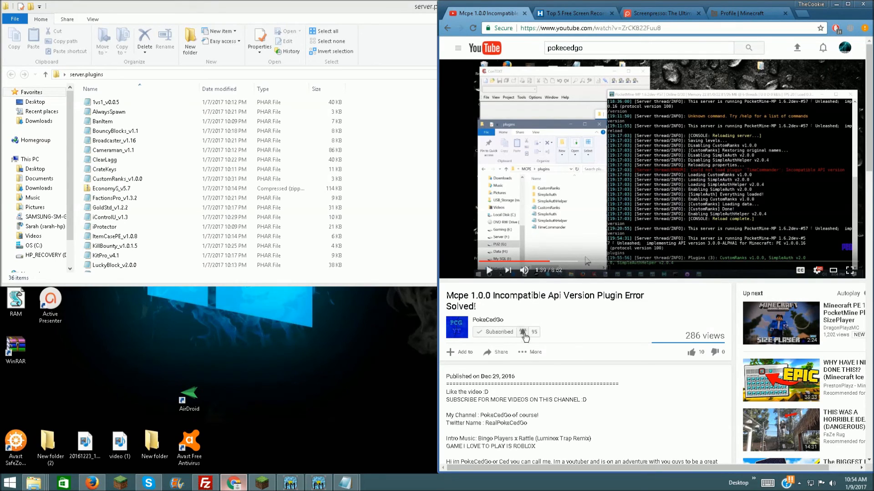